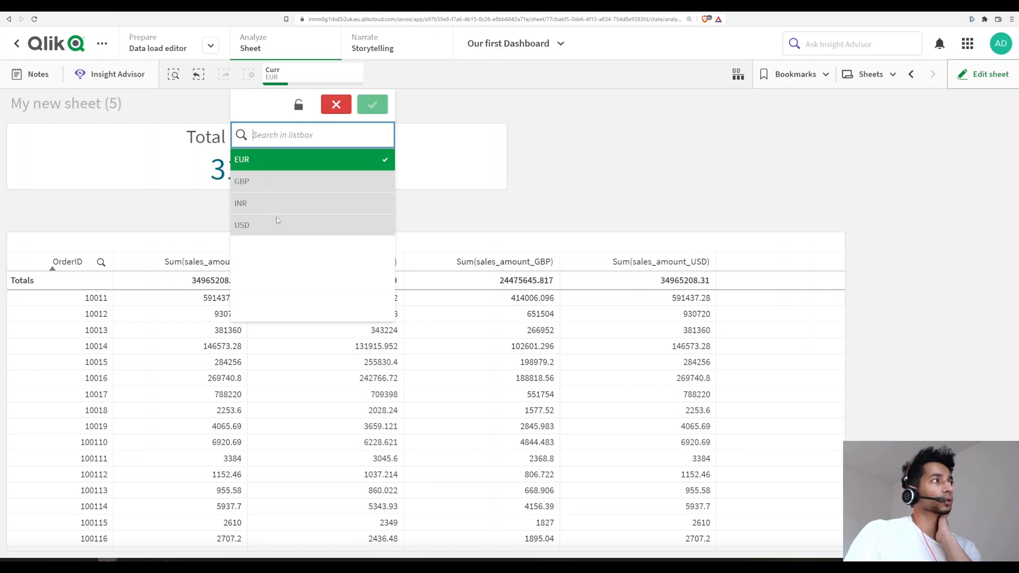
Try USD in the Curr filter, then select GBP so the KPI shows 24.48M
left_click(242, 225)
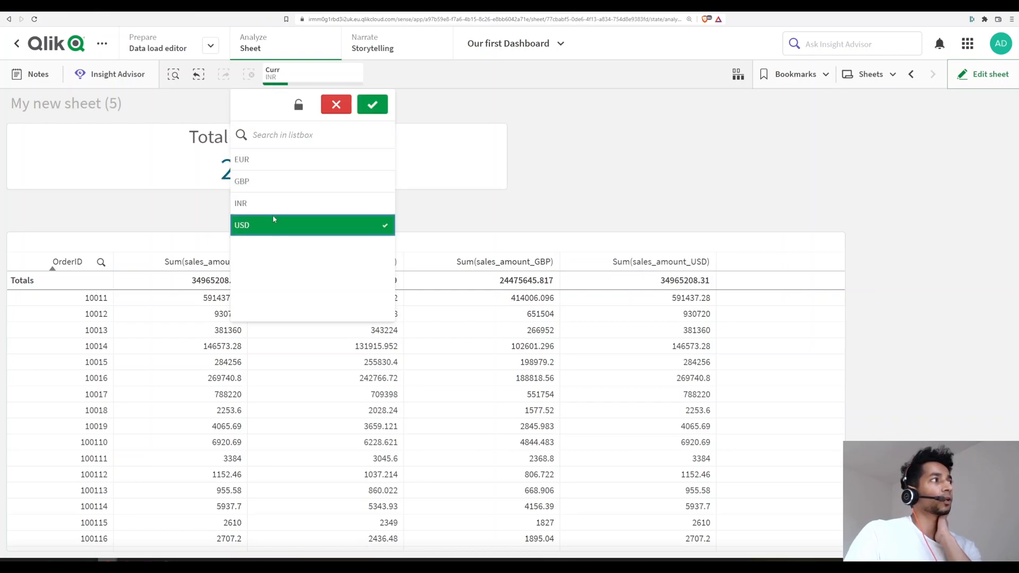
left_click(242, 225)
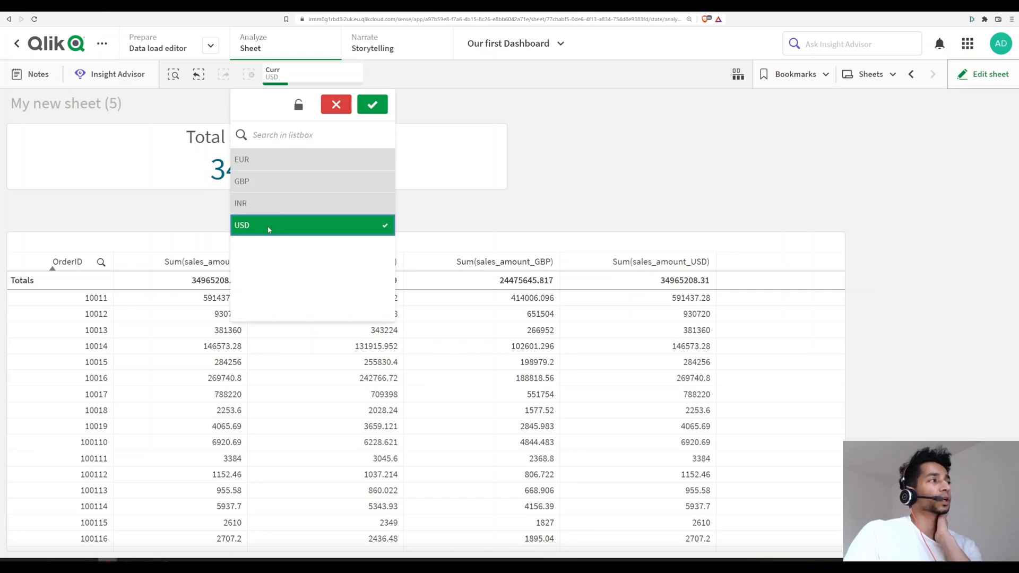
left_click(312, 135)
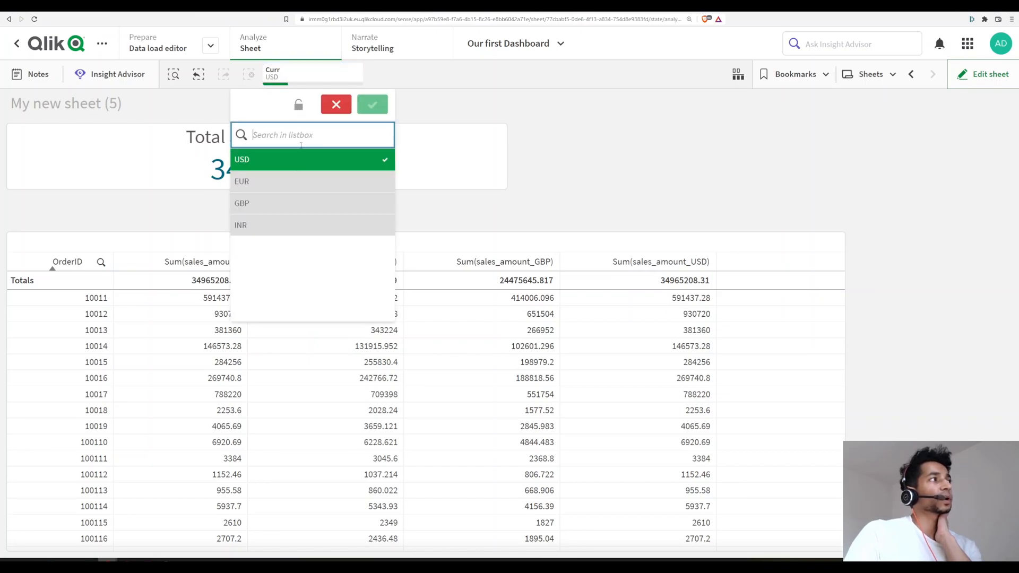
mouse_move(256, 189)
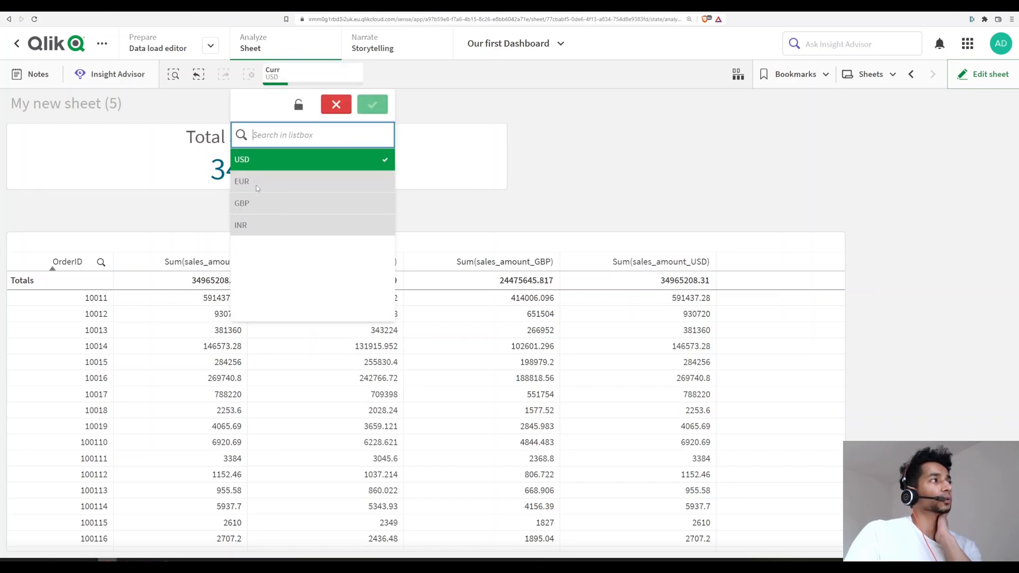
left_click(240, 203)
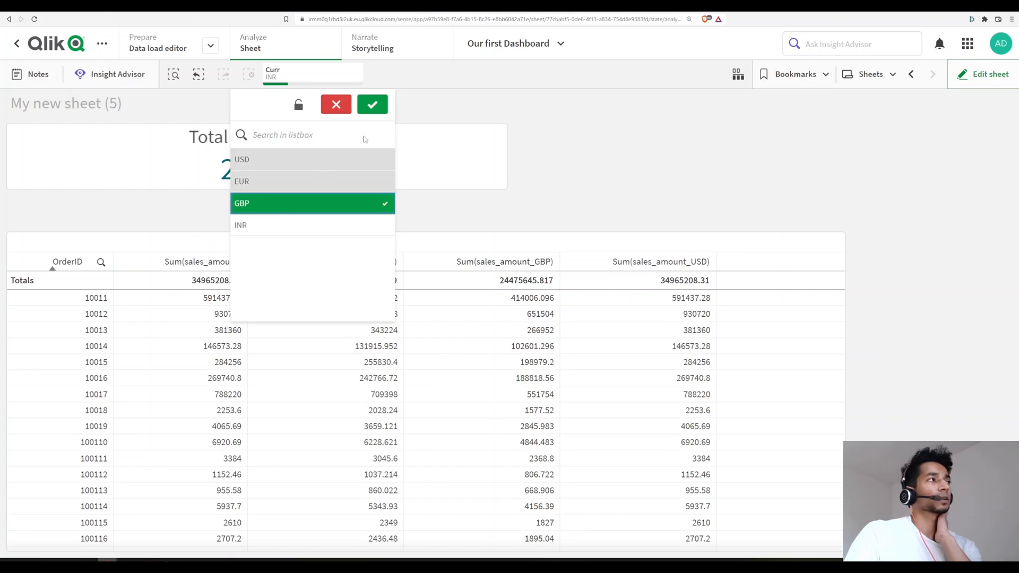
left_click(372, 105)
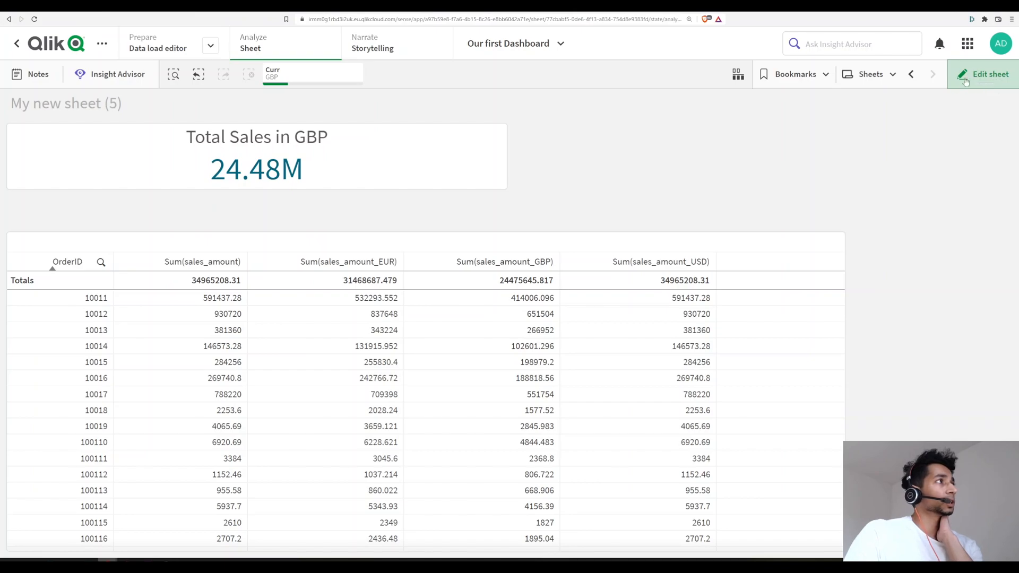
Switch the sheet into edit mode and show the data fields list in Assets
left_click(984, 74)
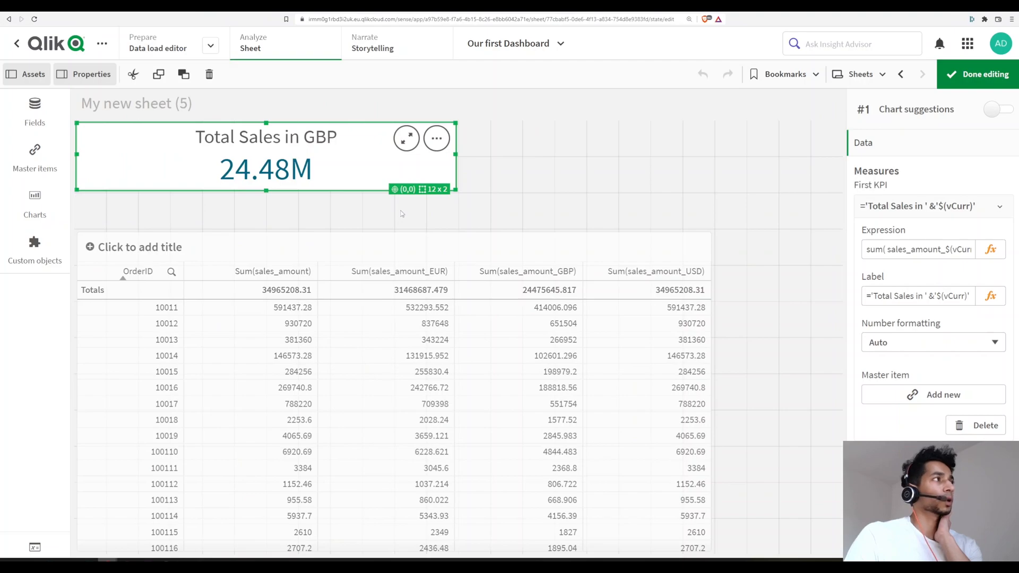
mouse_move(401, 214)
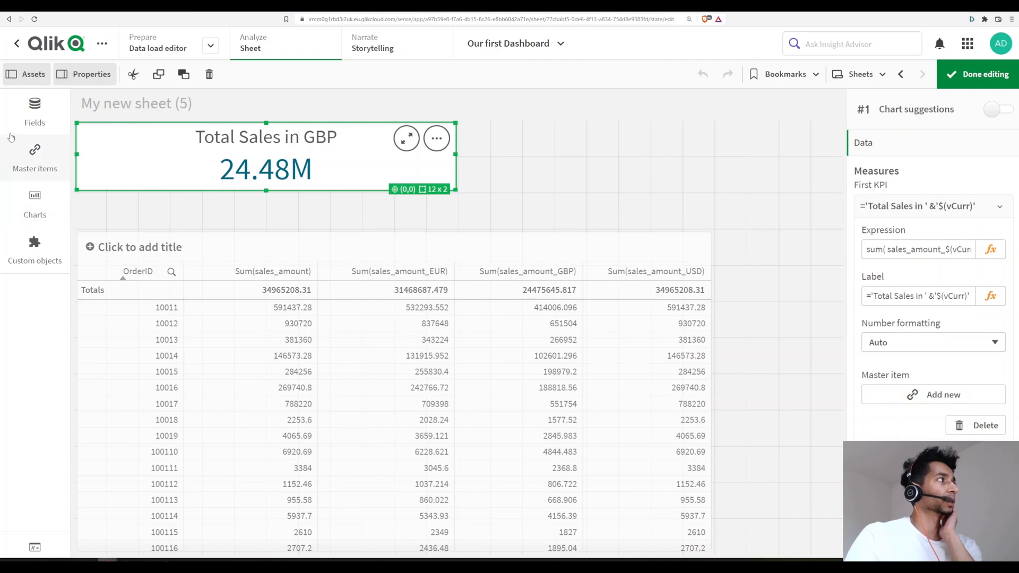
left_click(34, 110)
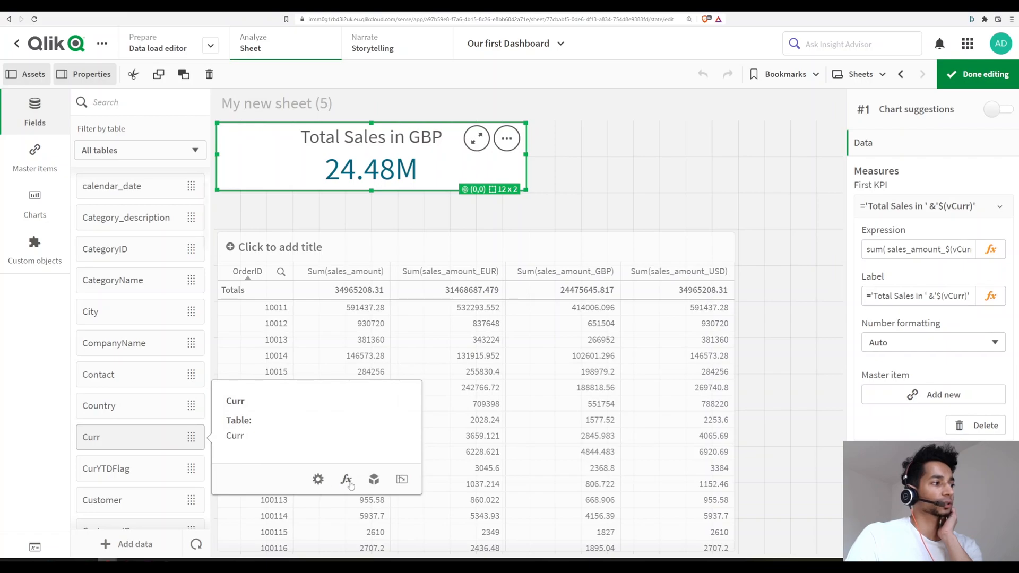
mouse_move(401, 479)
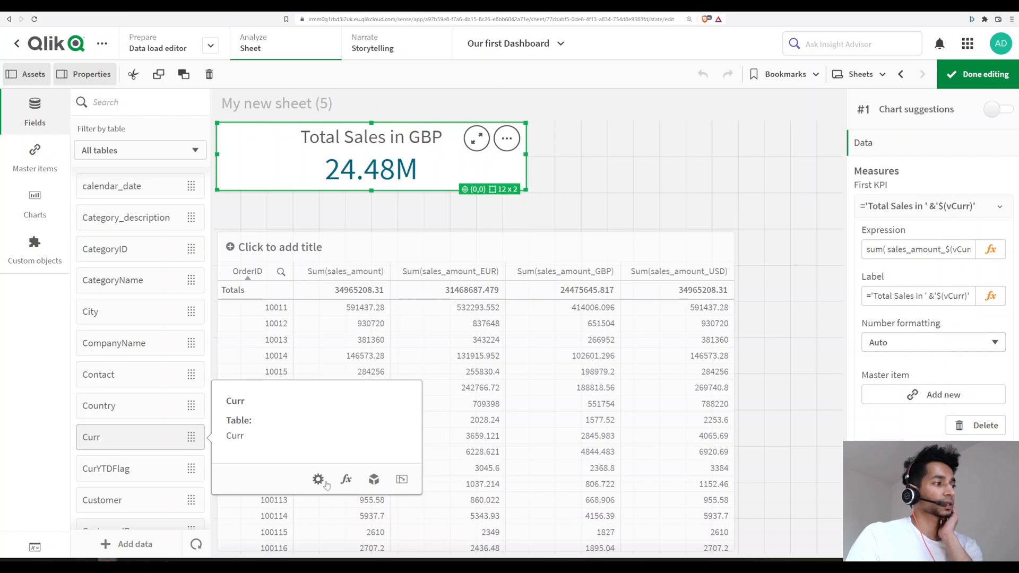
Enable 'Always one selected value' for the Curr field, save it, and finish editing
left_click(317, 480)
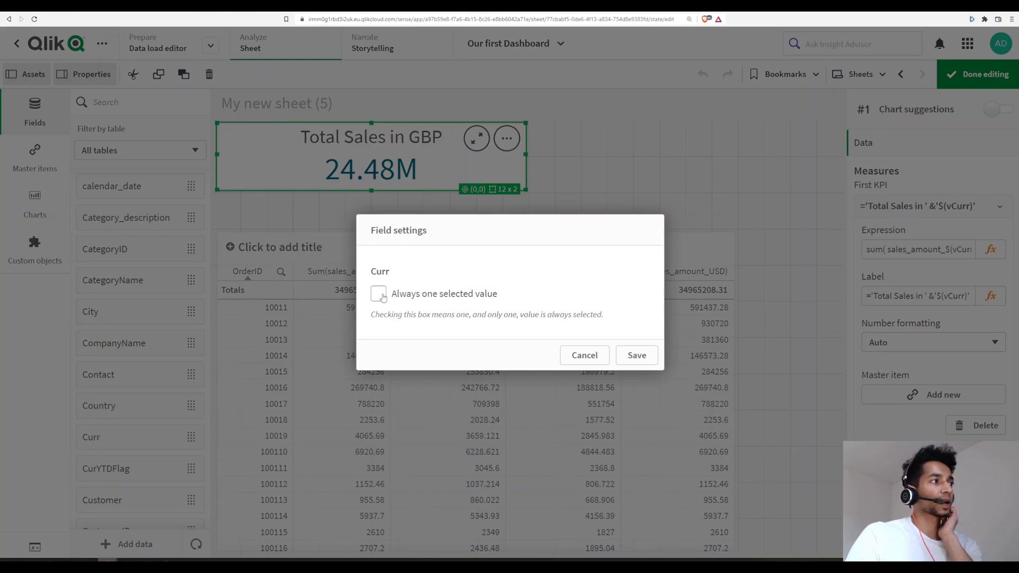
left_click(378, 293)
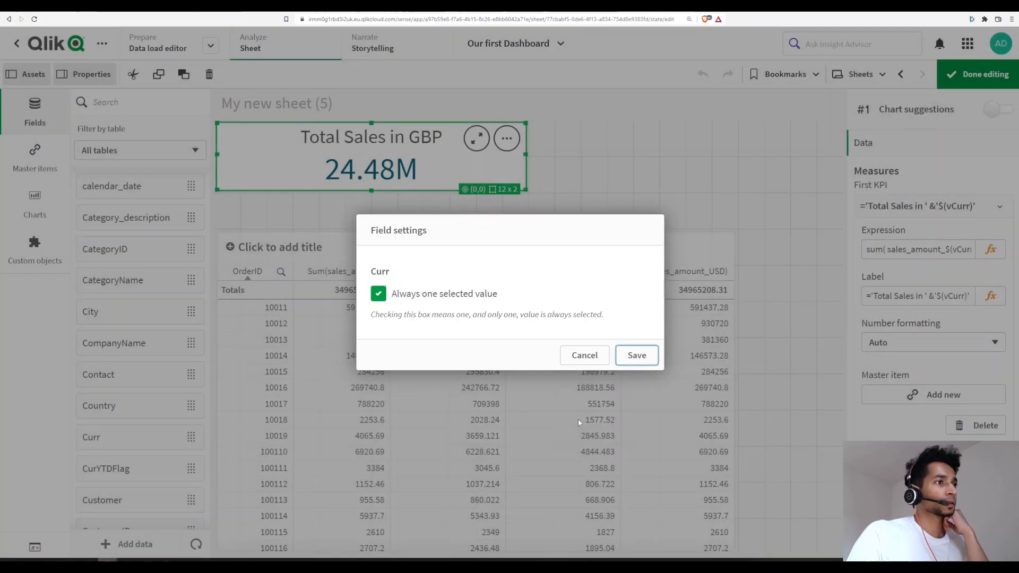
left_click(635, 354)
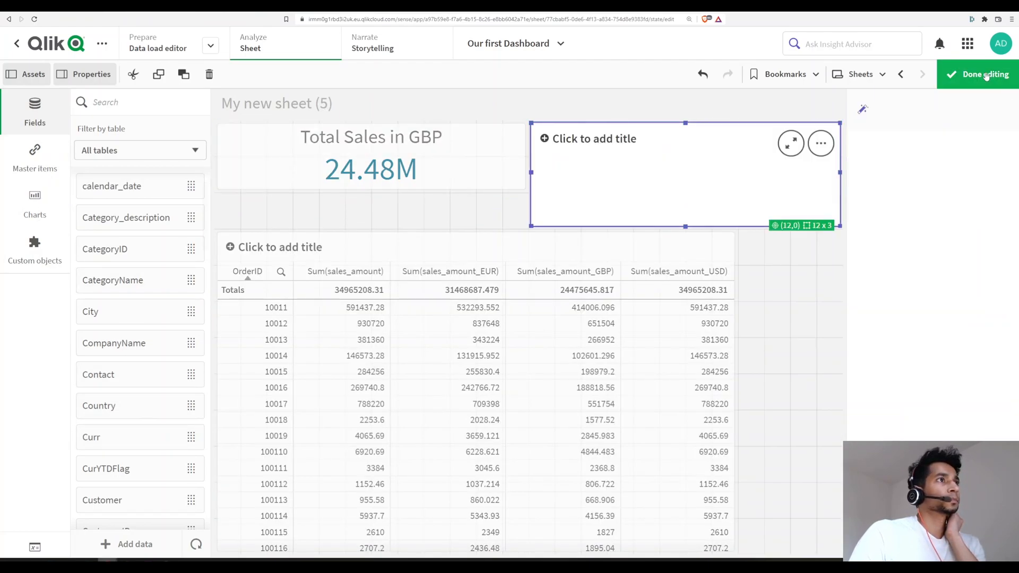
left_click(986, 75)
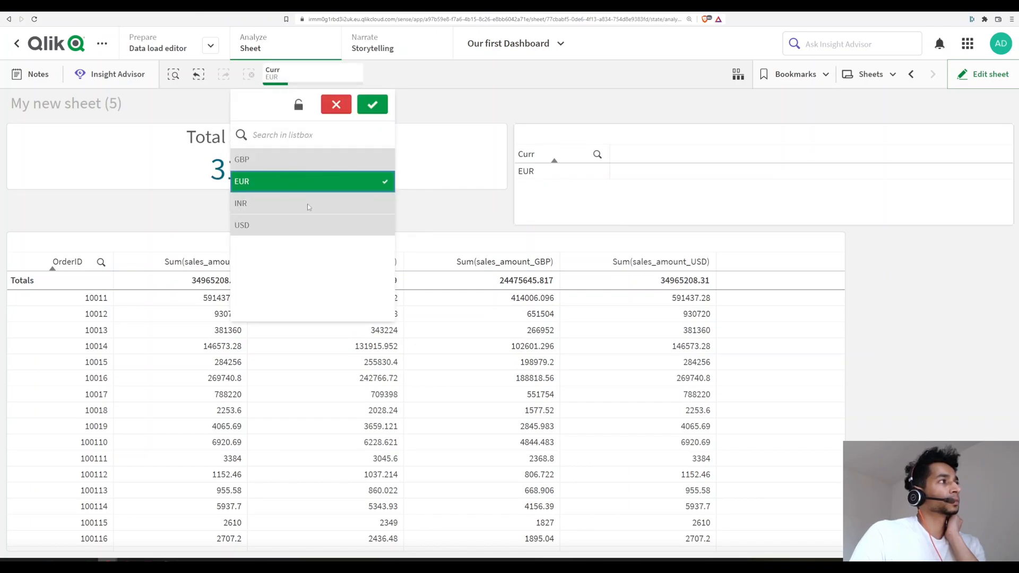
Cycle Curr through USD and INR (2.62B), then step back to GBP at 24.48M
left_click(242, 225)
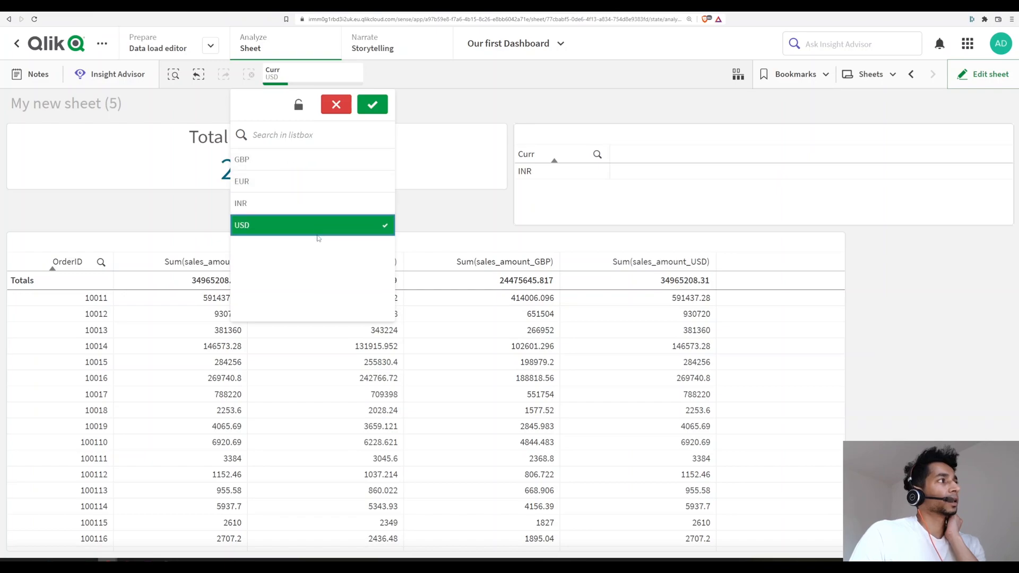
left_click(242, 181)
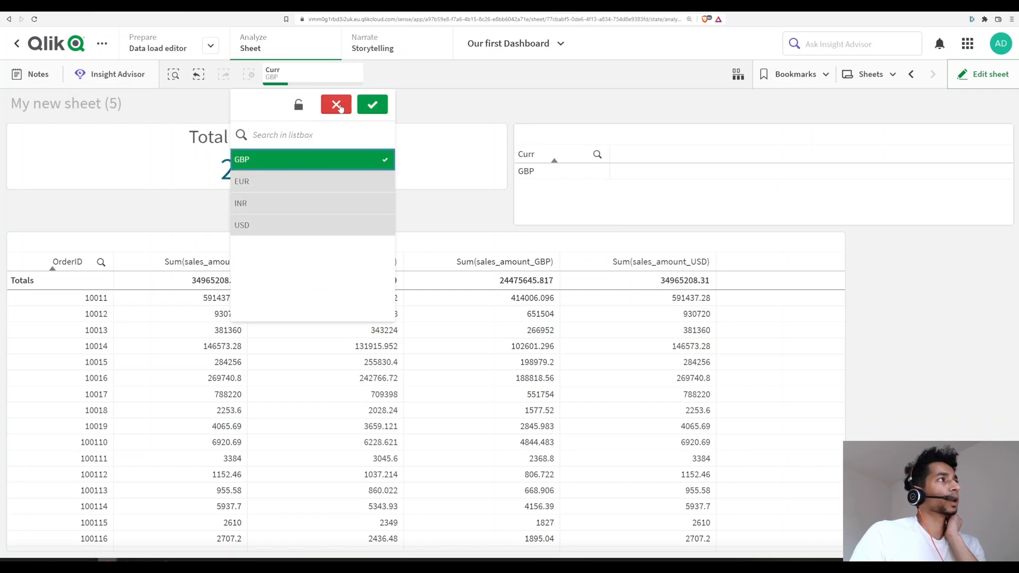
left_click(337, 105)
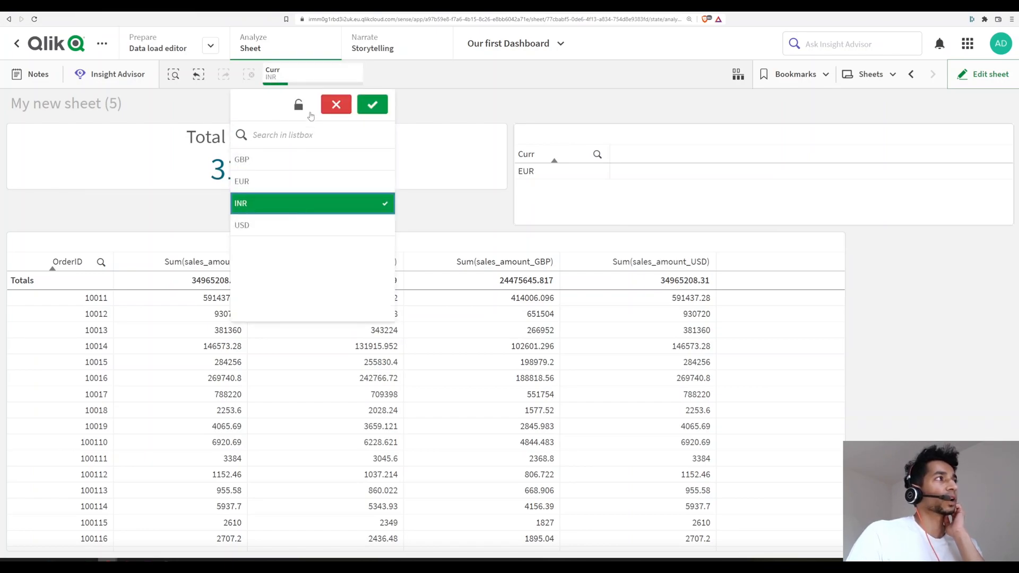
left_click(371, 105)
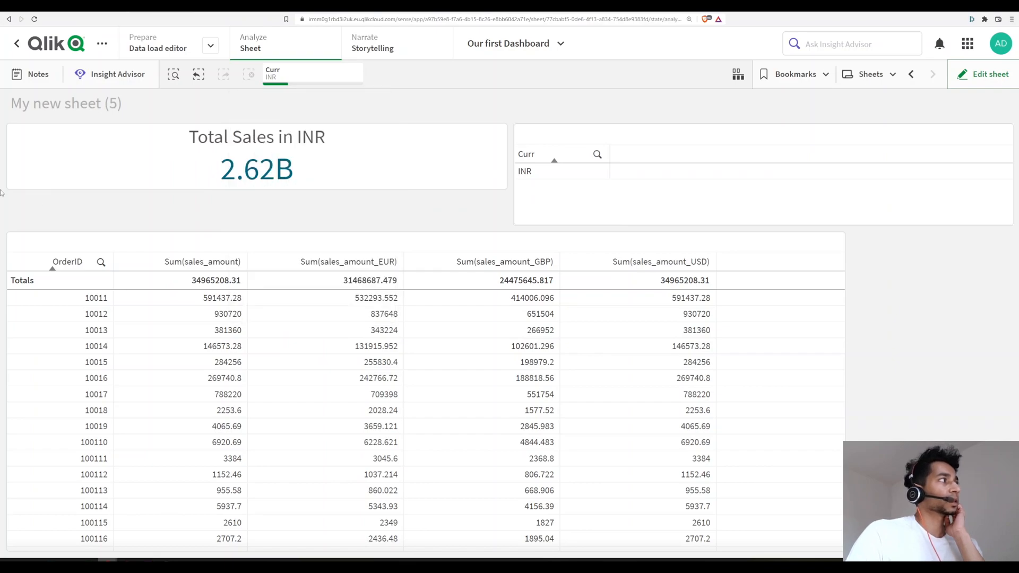
left_click(526, 171)
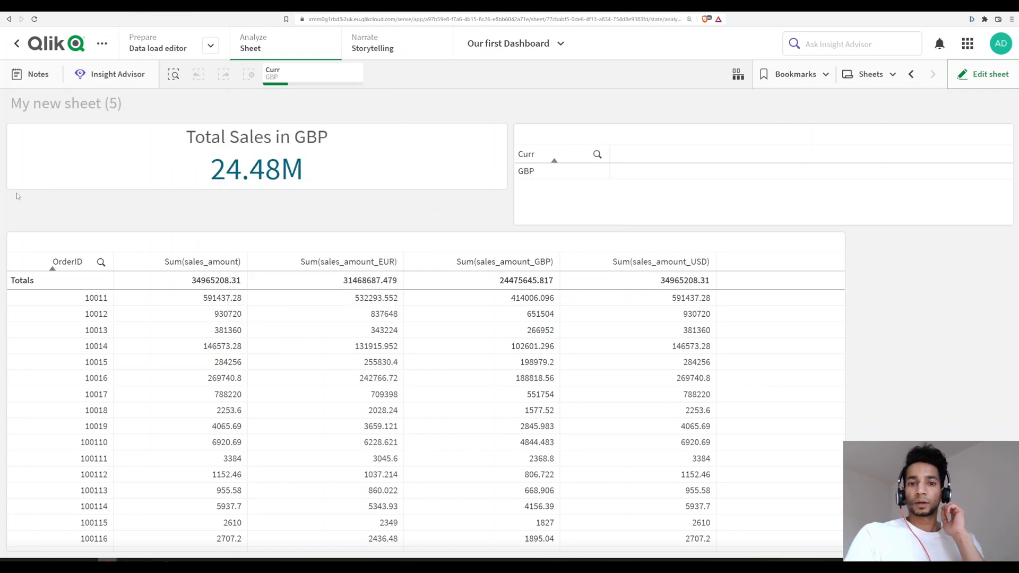